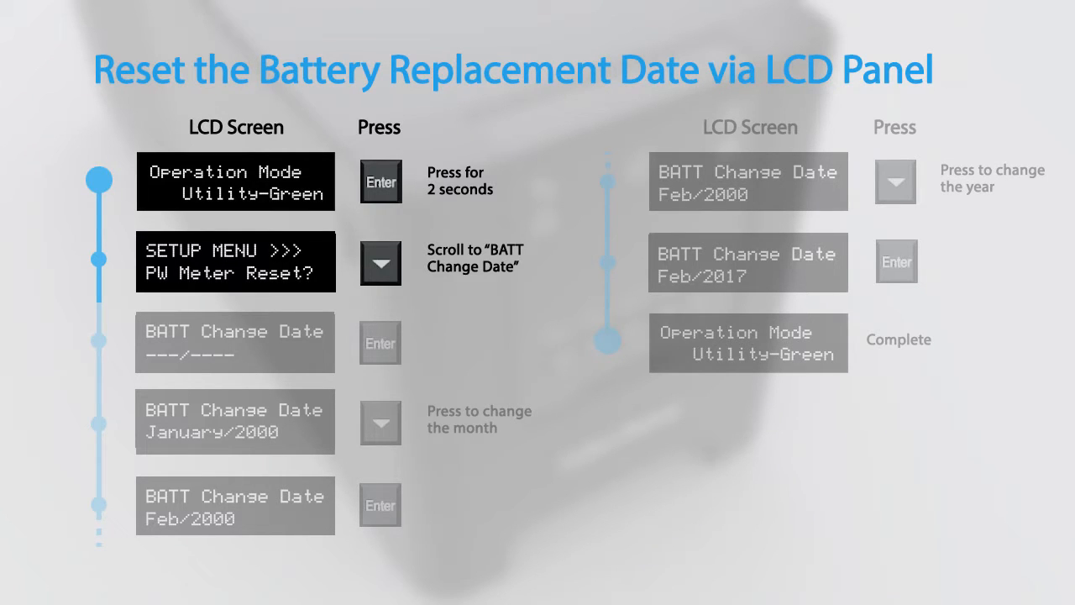
click(380, 343)
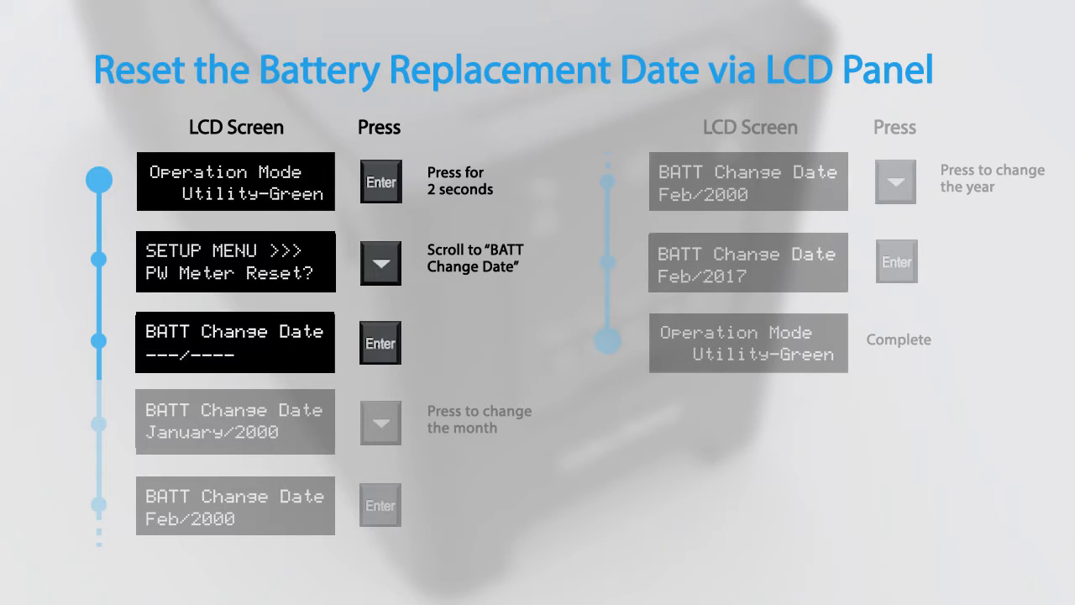